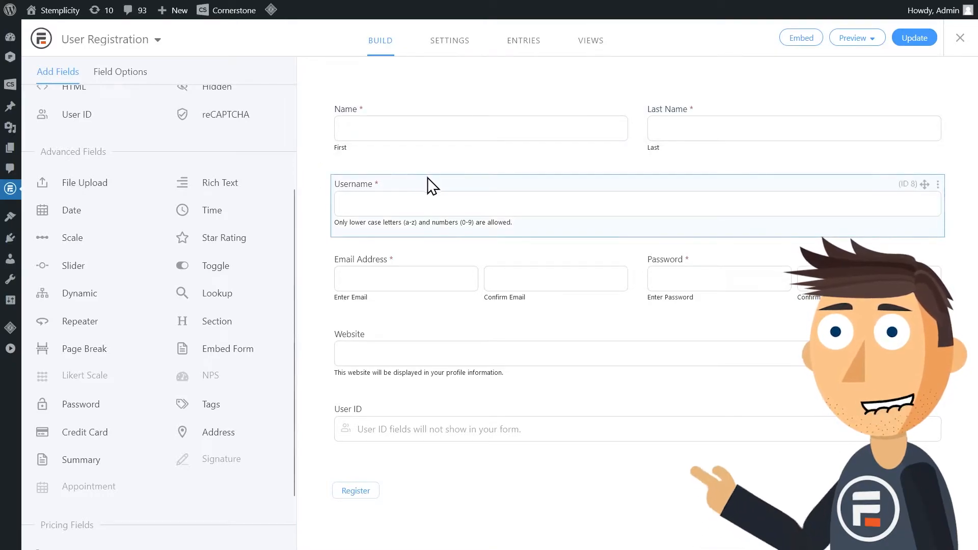
{"action": "left_click", "coordinate": [481, 128]}
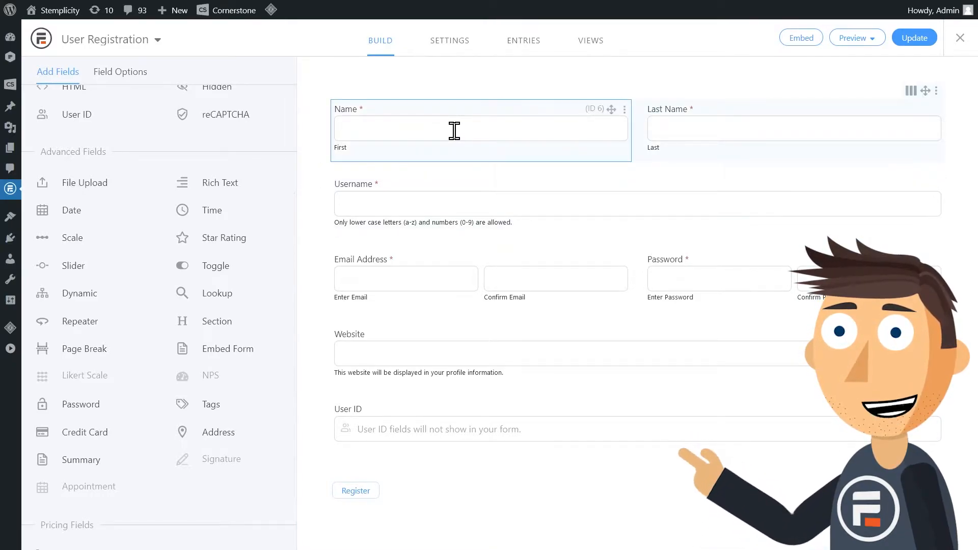
{"action": "left_click", "coordinate": [406, 278]}
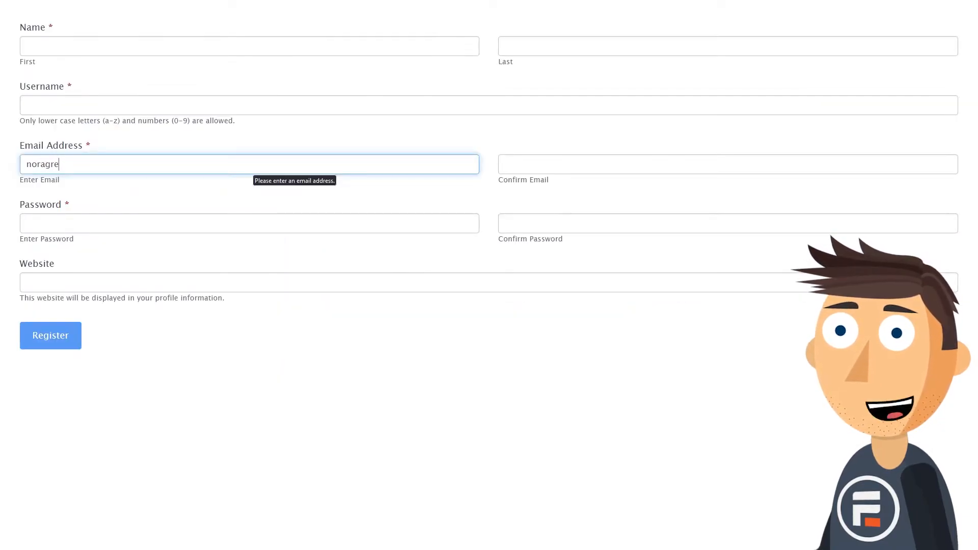
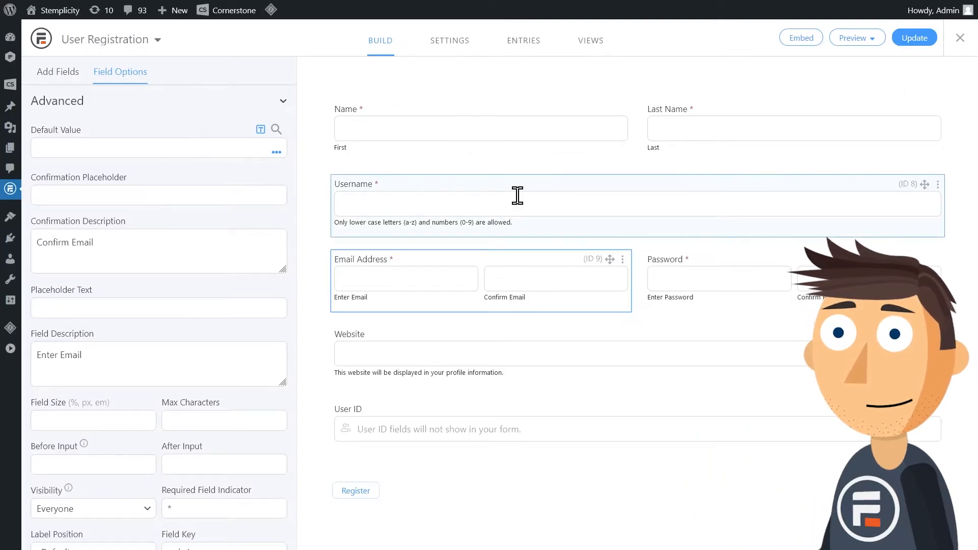
Step: Check the Email Address confirmation options, then head to the form settings
{"action": "scroll", "scroll_direction": "down", "scroll_amount": 3}
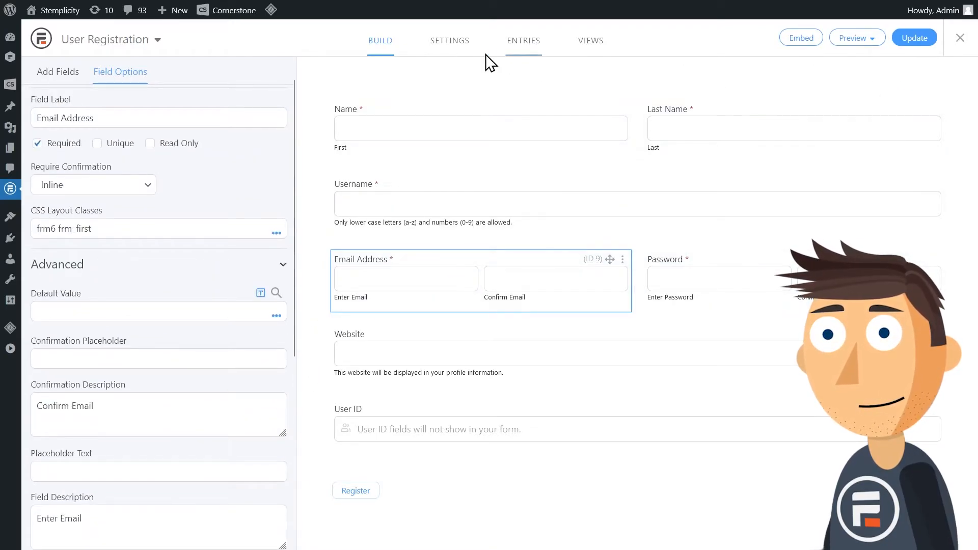
{"action": "left_click", "coordinate": [449, 41]}
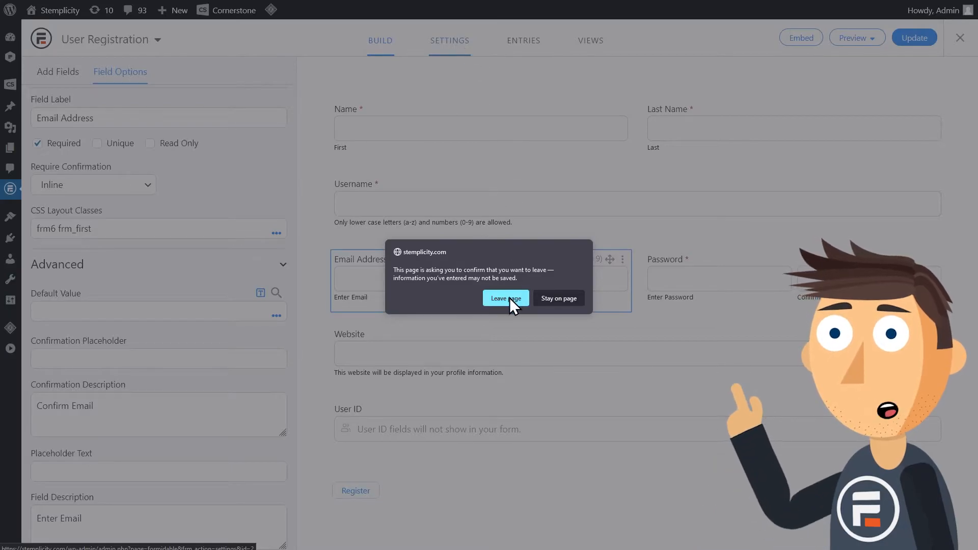
Step: Leave the builder and browse the form's Customize HTML field markup
{"action": "left_click", "coordinate": [506, 298]}
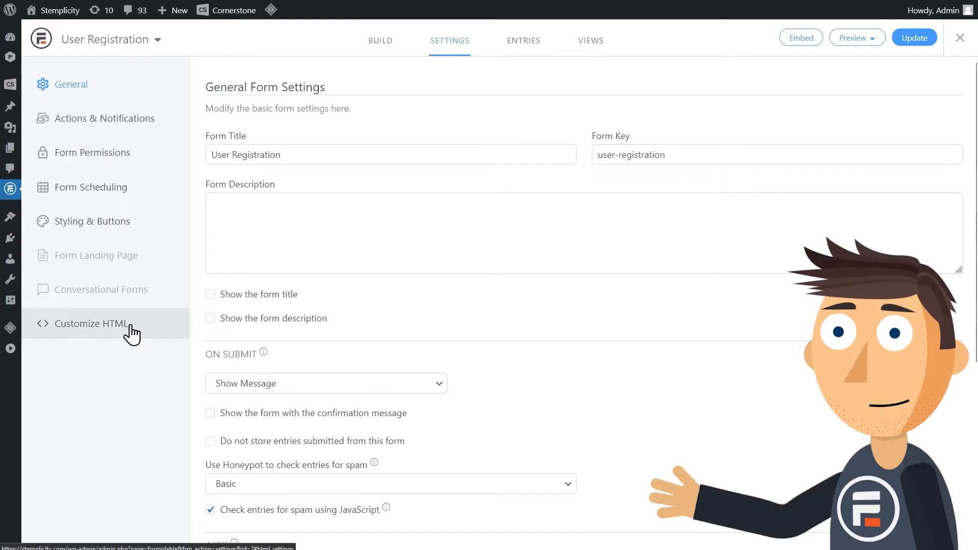
{"action": "left_click", "coordinate": [90, 323]}
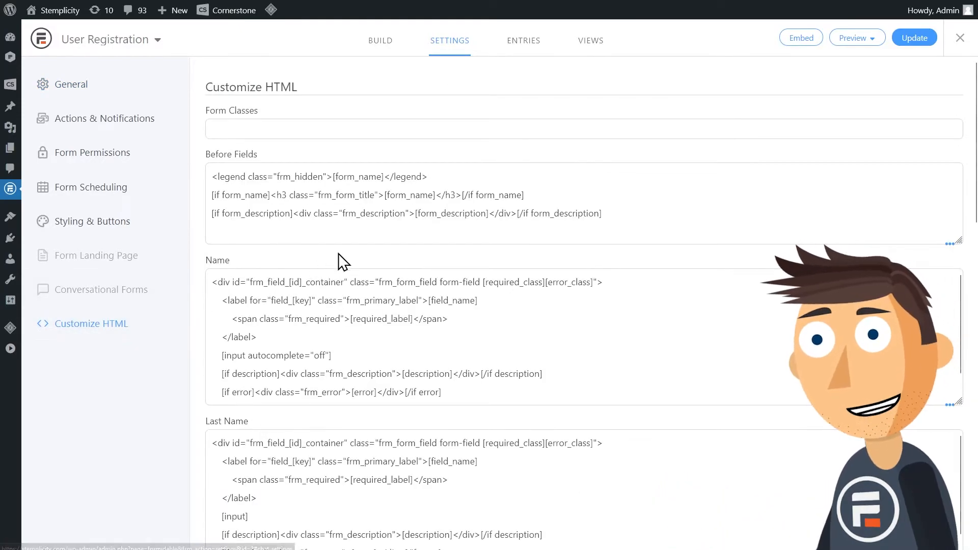
{"action": "scroll", "scroll_direction": "down", "scroll_amount": 3}
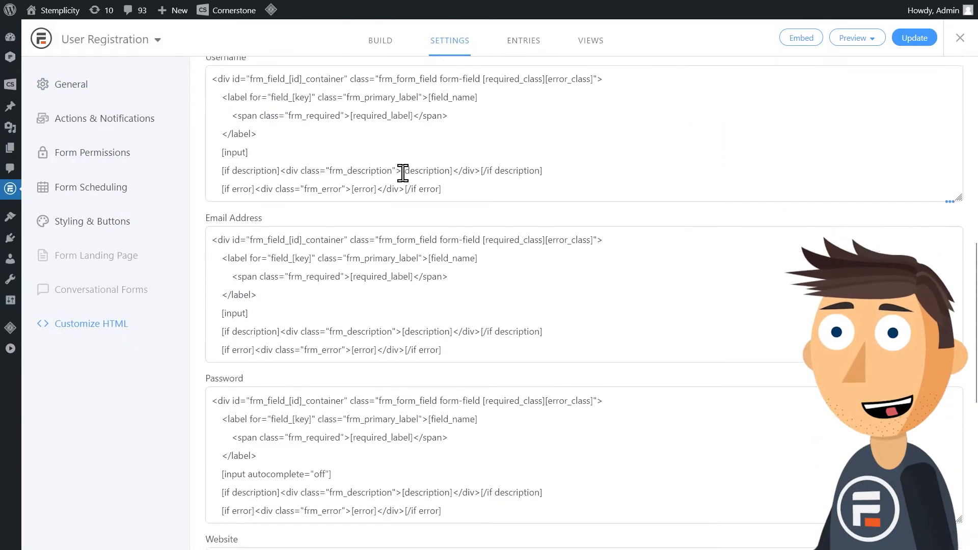
{"action": "scroll", "scroll_direction": "down", "scroll_amount": 3}
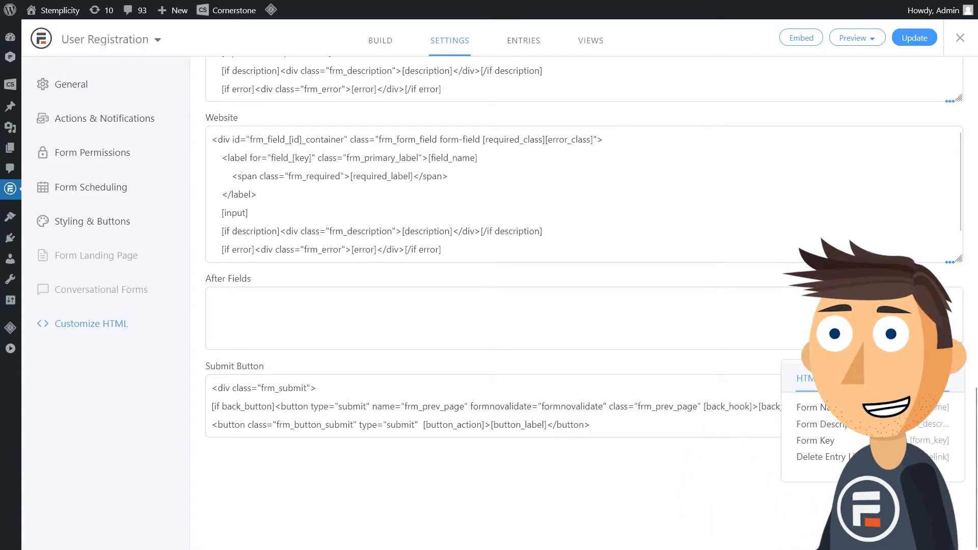
{"action": "mouse_move", "coordinate": [93, 292]}
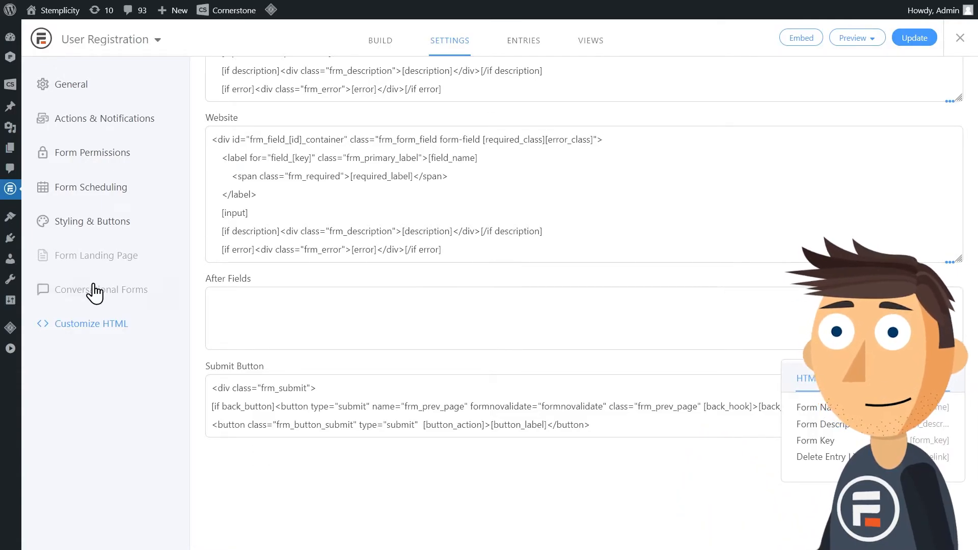
Step: Point the After Fields paste-blocking script at field key qulq1 and save the settings
{"action": "type", "text": "qulq1"}
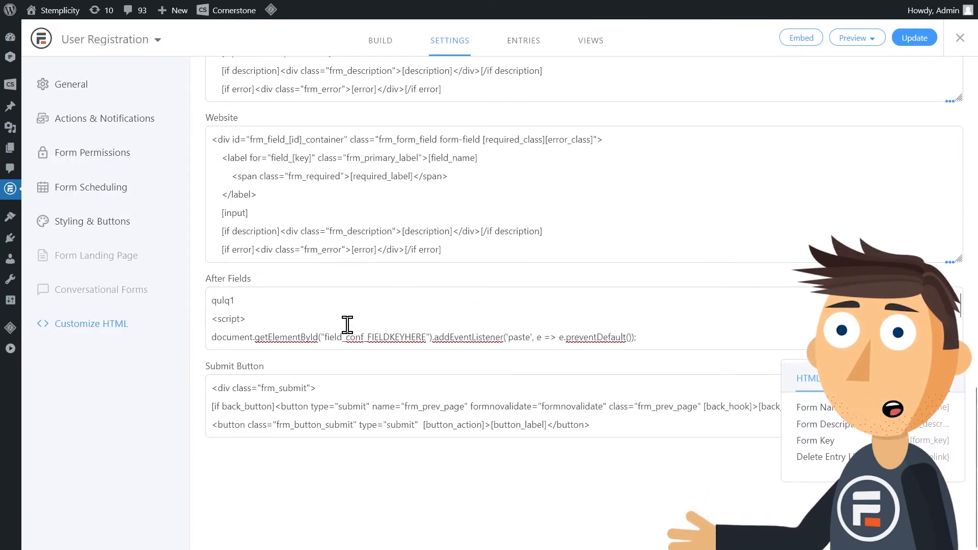
{"action": "double_click", "coordinate": [222, 300]}
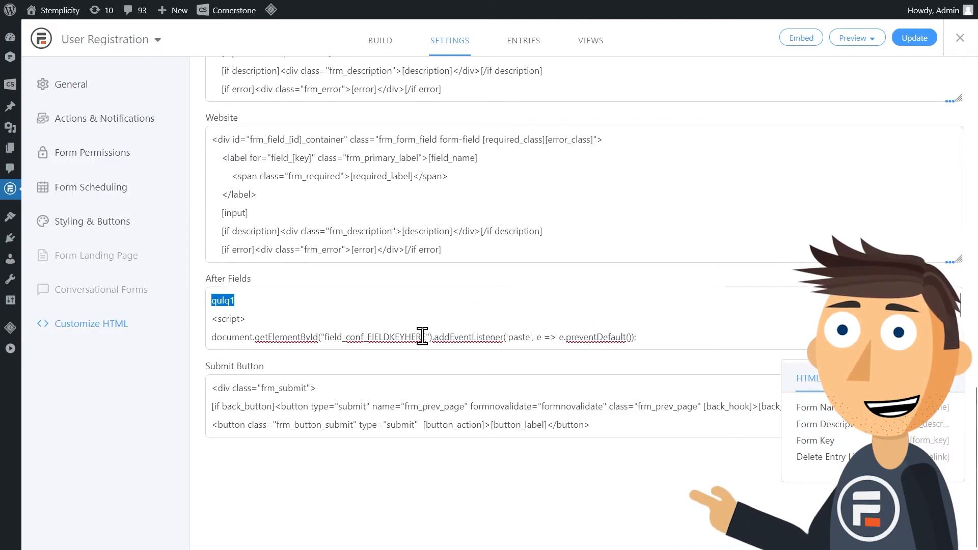
{"action": "double_click", "coordinate": [397, 337]}
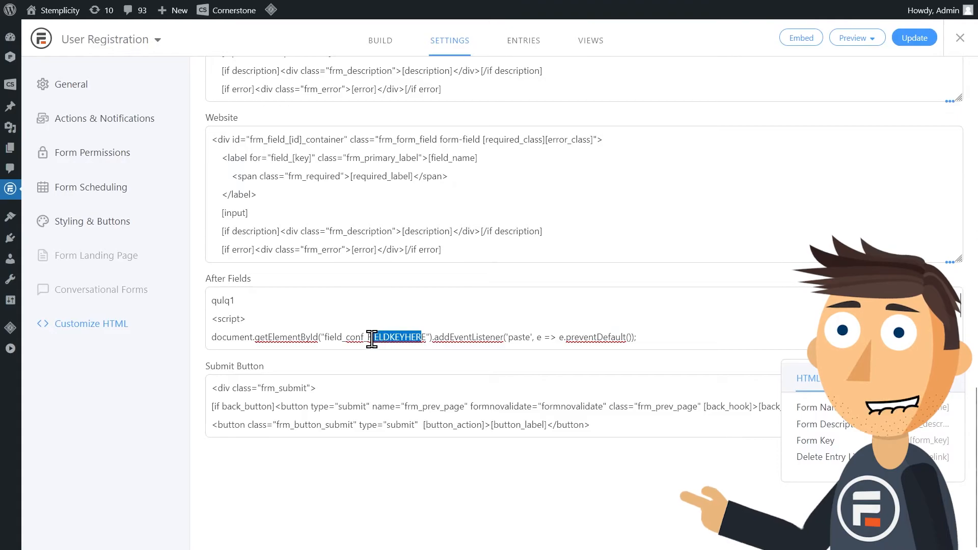
{"action": "type", "text": "qulq1"}
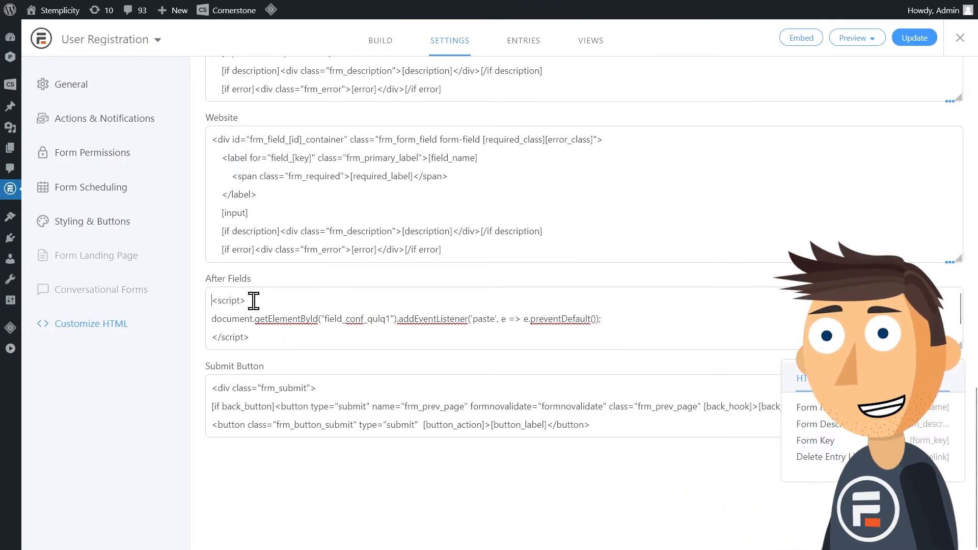
{"action": "mouse_move", "coordinate": [367, 327]}
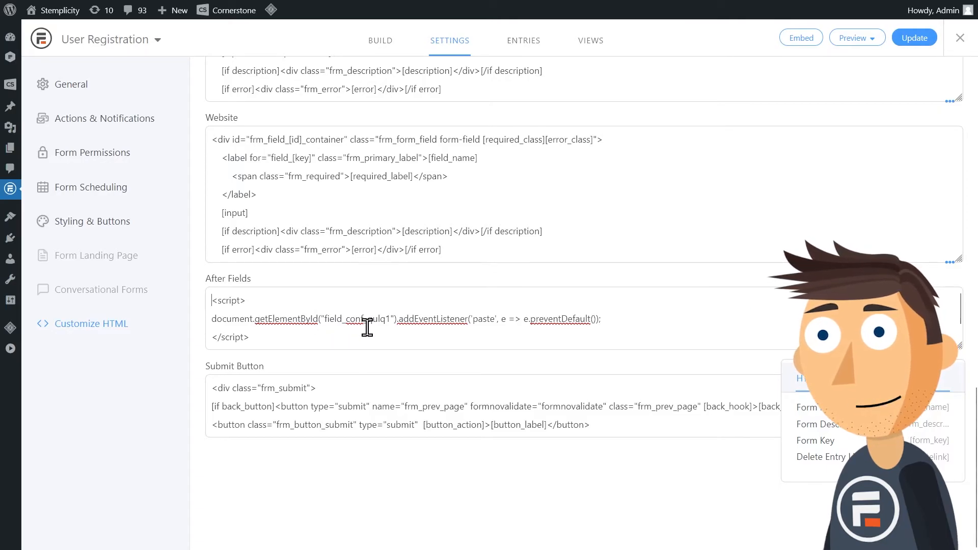
{"action": "left_click", "coordinate": [914, 37]}
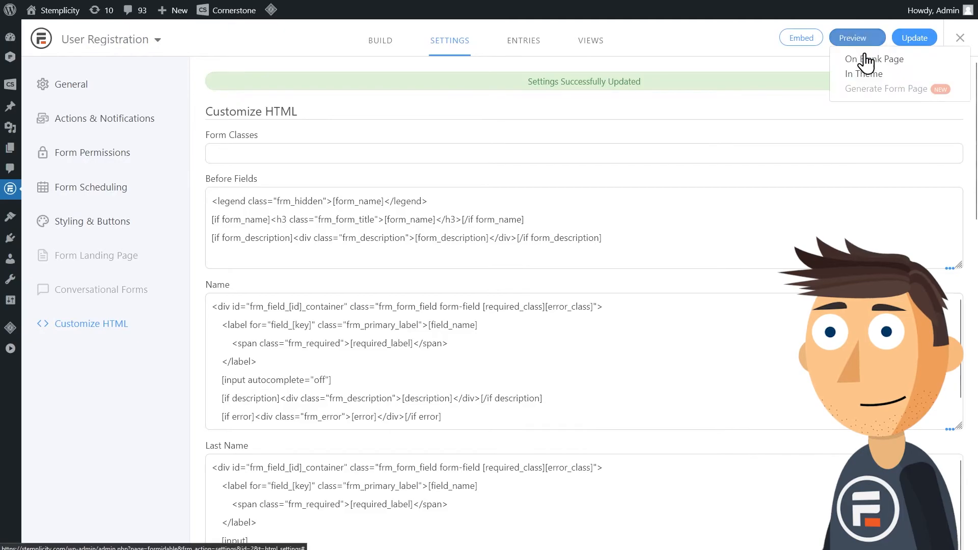
{"action": "left_click", "coordinate": [875, 58]}
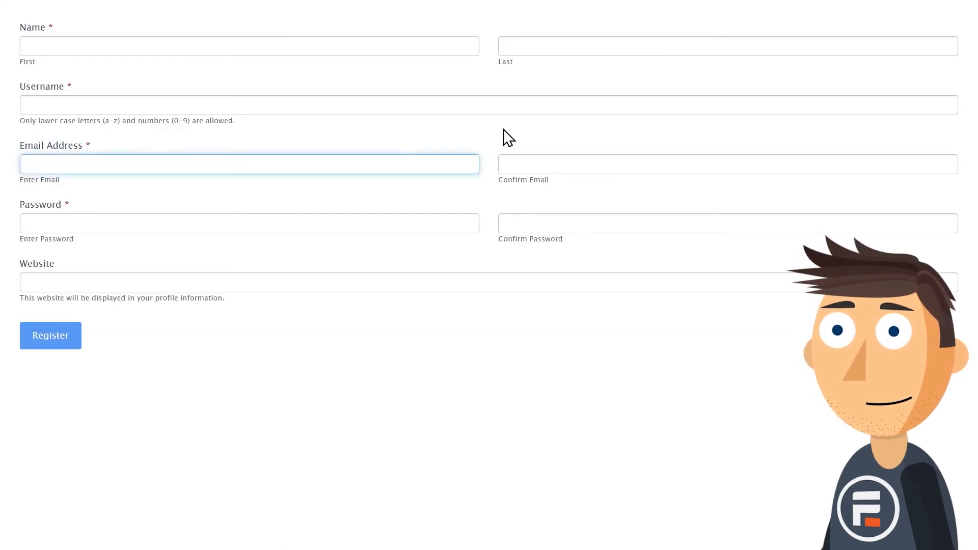
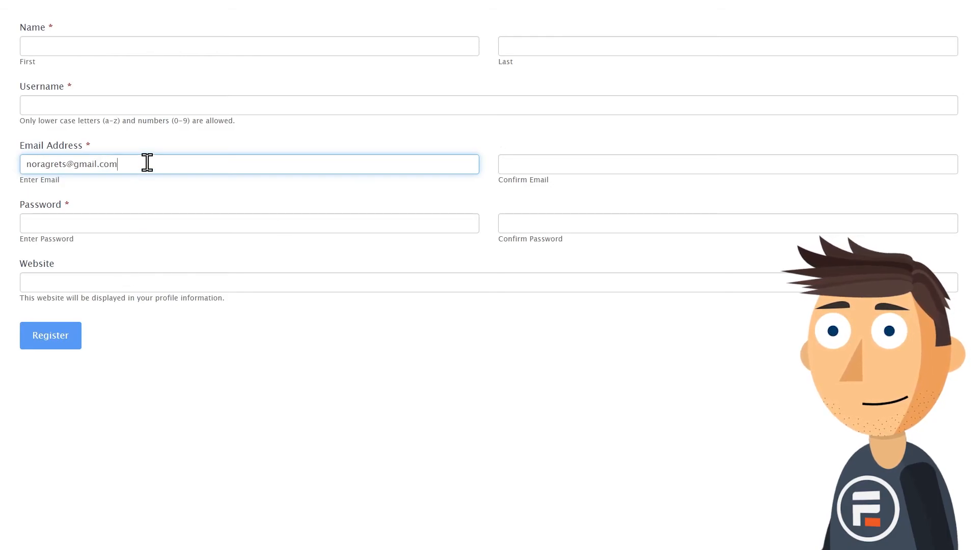